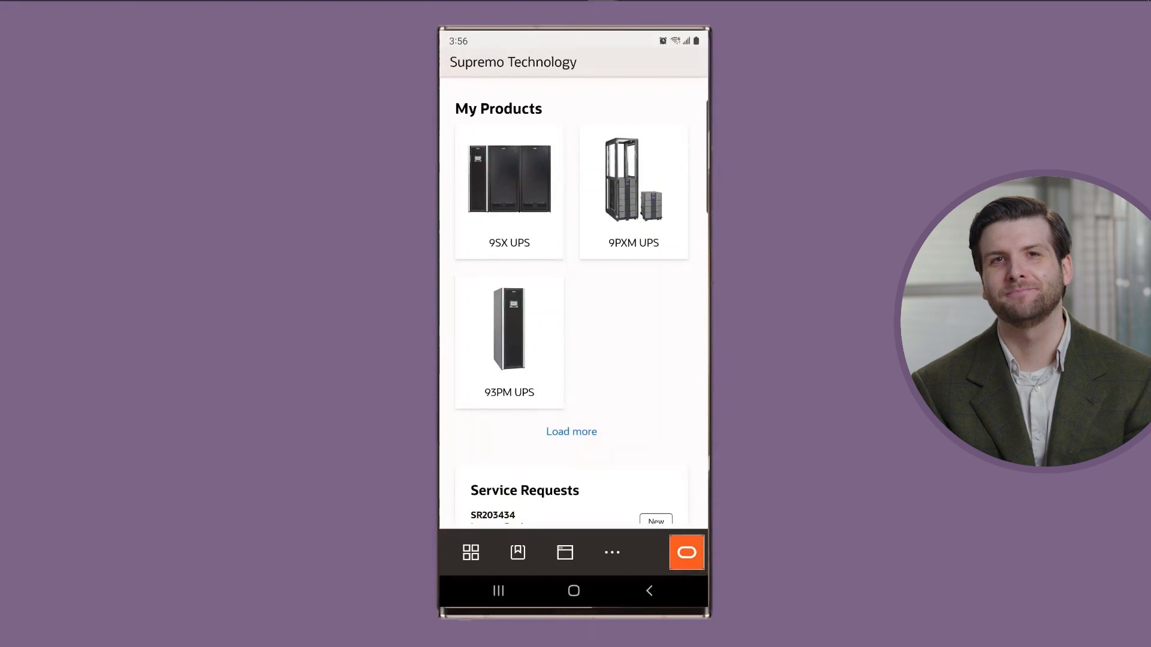
- Scroll the assistant chat to the UPS-1001 underperformance notice and troubleshooting offer
scroll("down", 3)
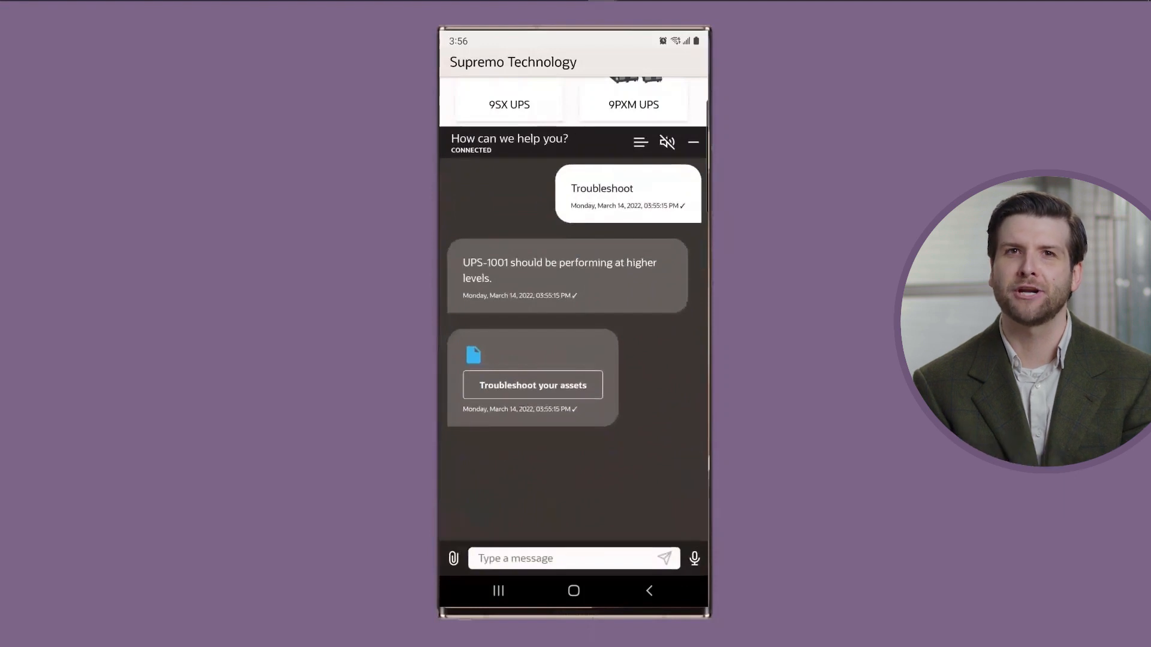
- Start troubleshooting UPS-1001 and view its Asset Overview flagging Battery 1 at 20%
left_click(532, 384)
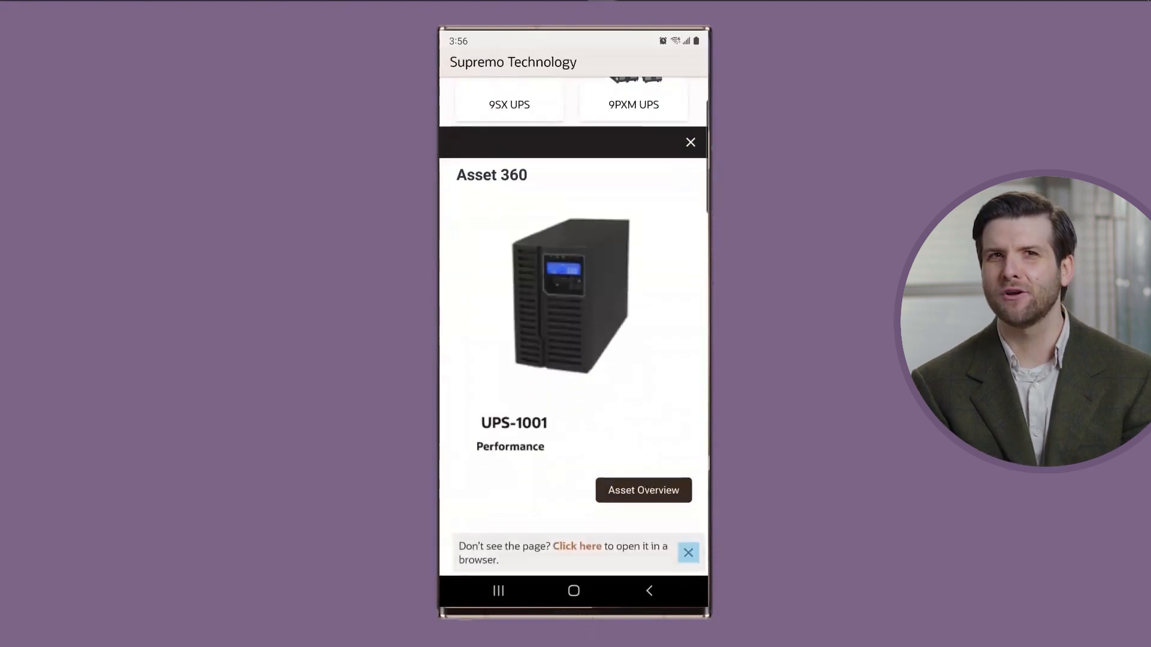
left_click(642, 490)
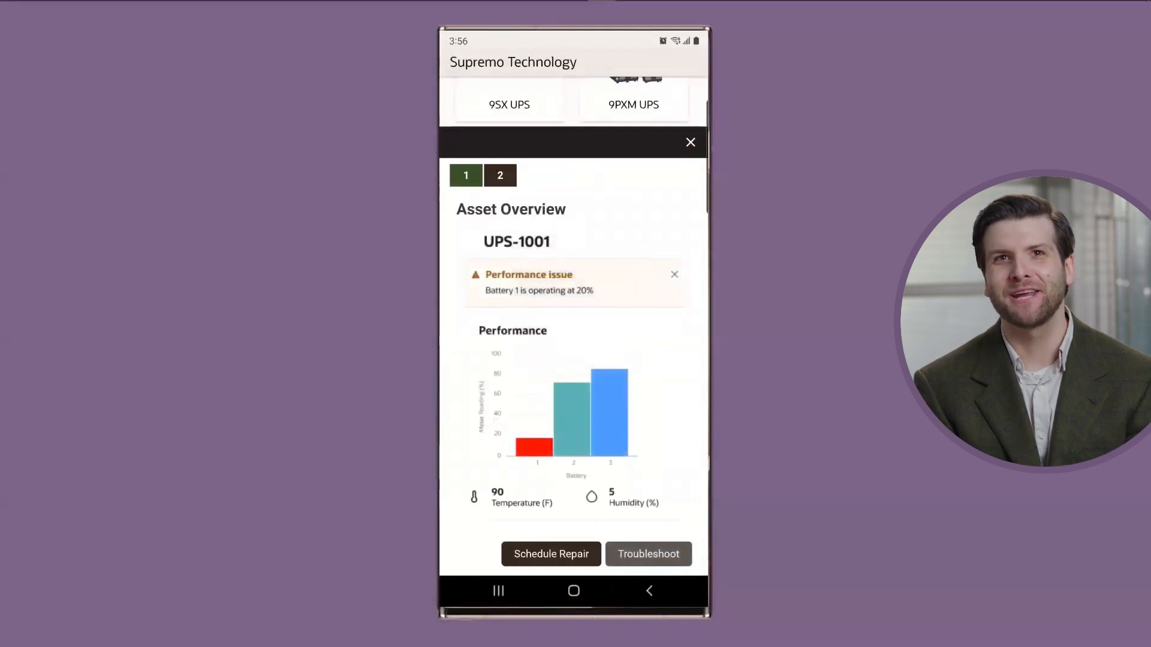
- Read through UPS-1001's restart and power-cycle steps down to the Service Options
left_click(647, 554)
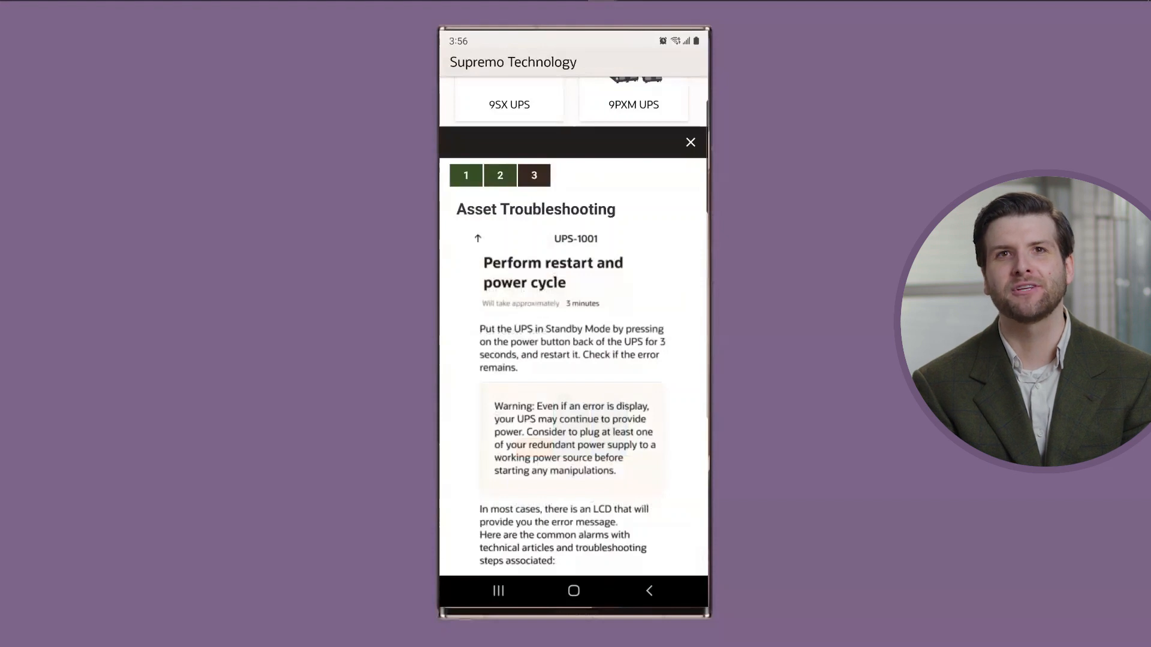
scroll("down", 3)
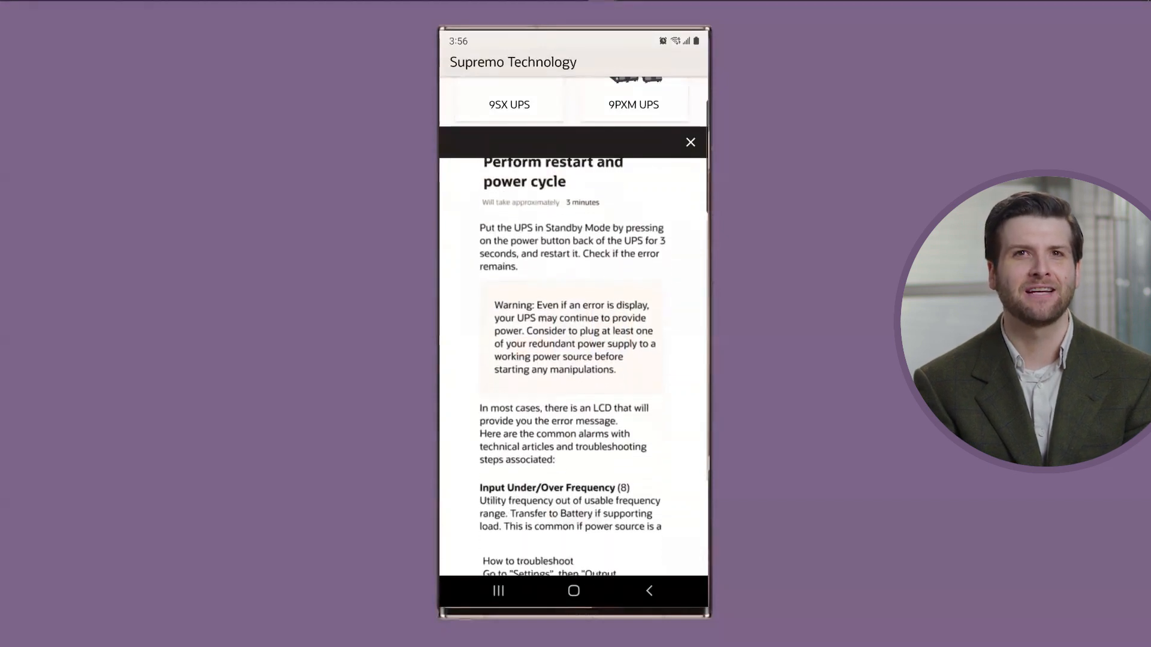
scroll("down", 3)
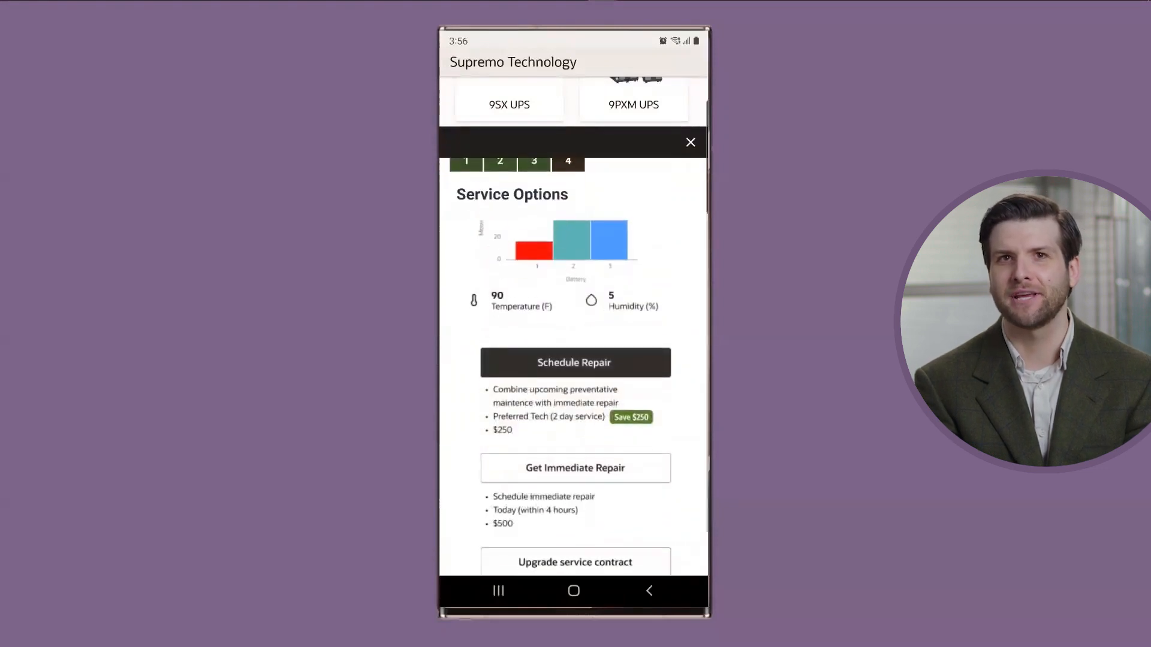
- Review the battery repair and annual preventative maintenance items and continue scheduling
scroll("down", 3)
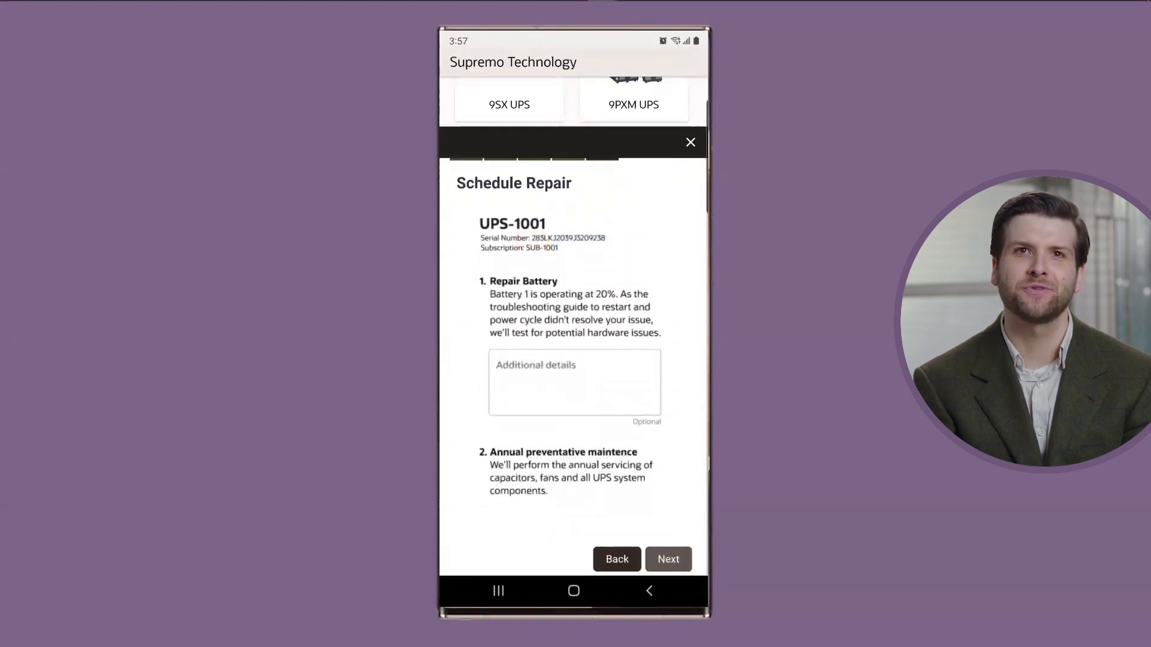
left_click(667, 559)
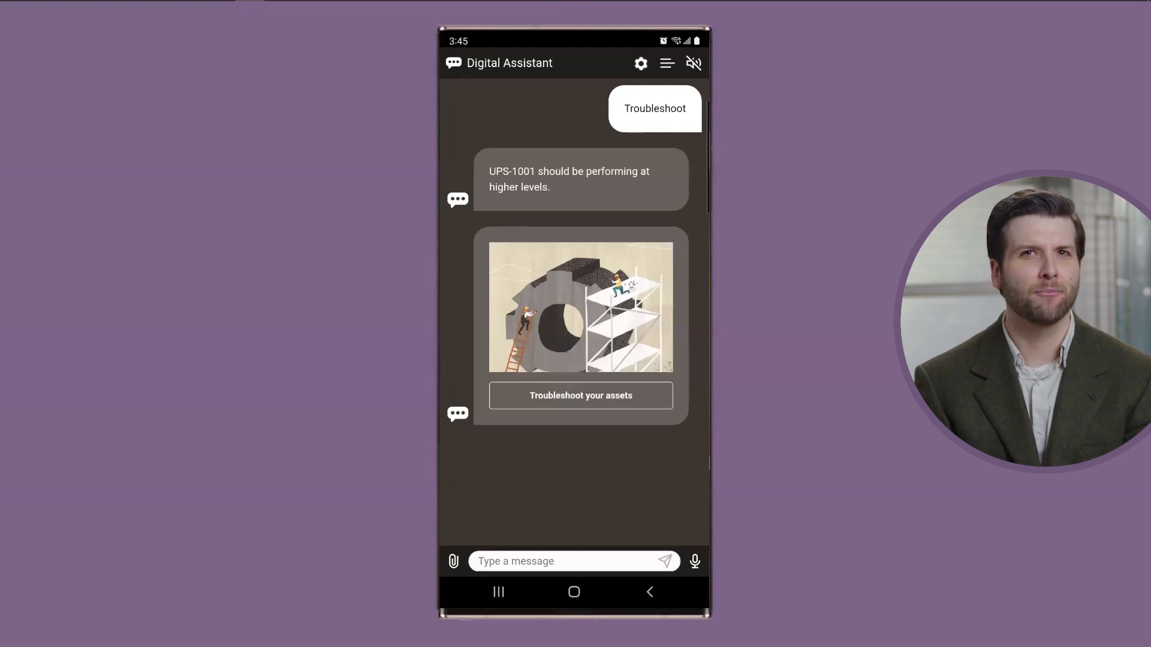
- Ask the Digital Assistant "Where's my tech" to get the 15-minute arrival estimate
left_click(572, 561)
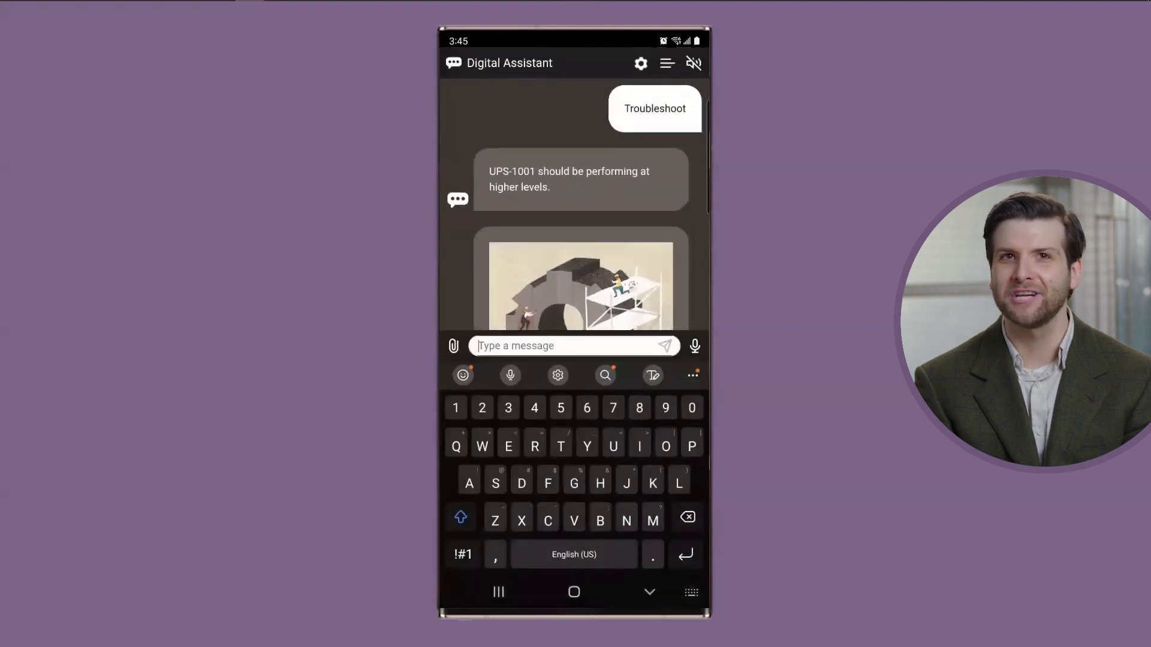
type("Where's my tech")
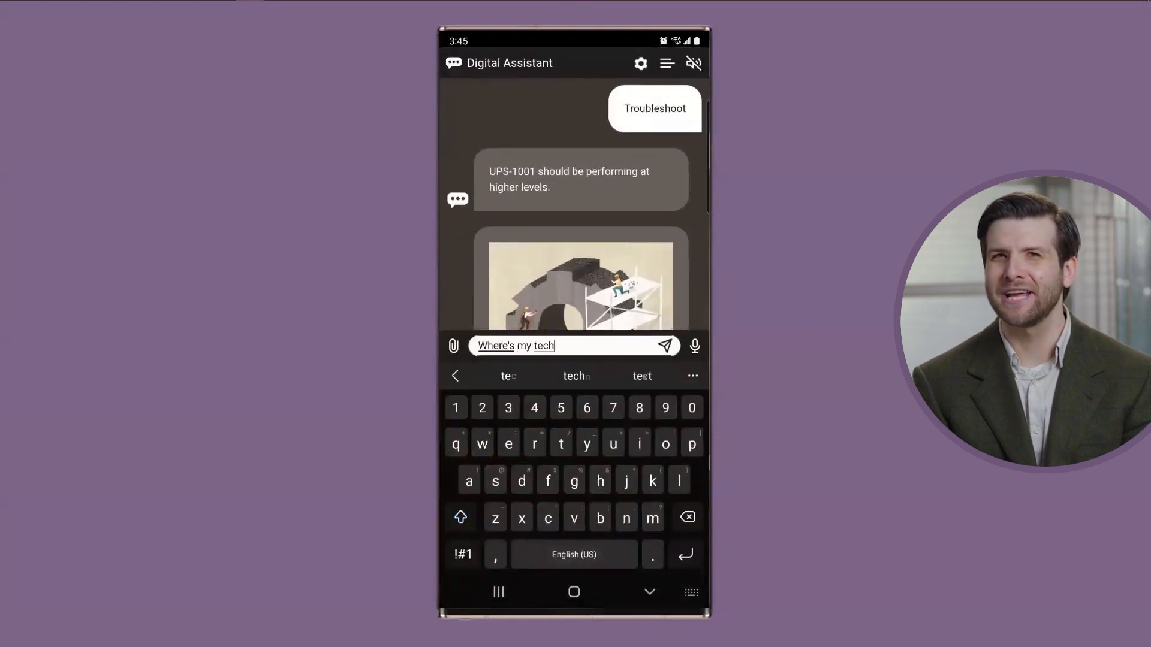
left_click(654, 346)
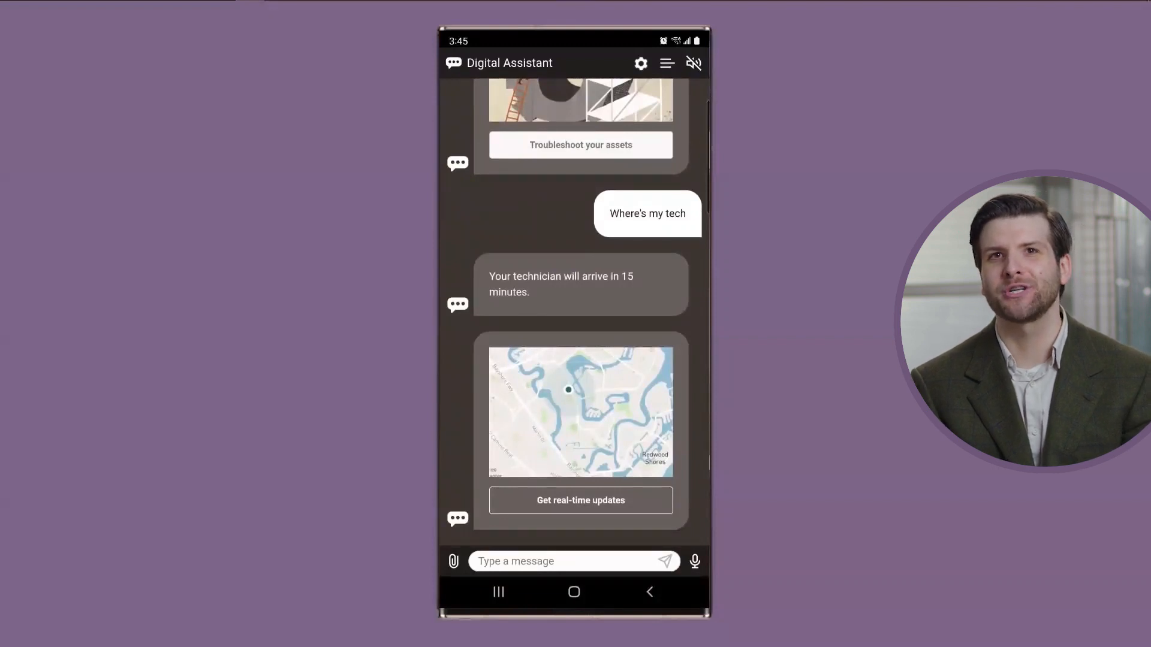
left_click(580, 500)
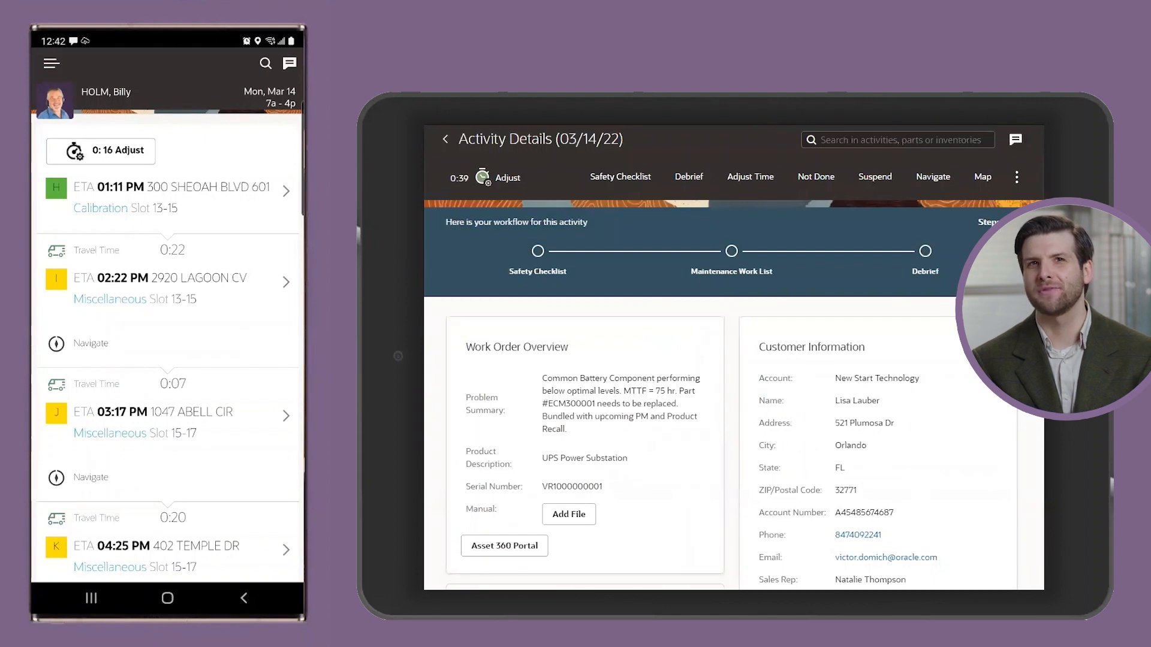
scroll("down", 3)
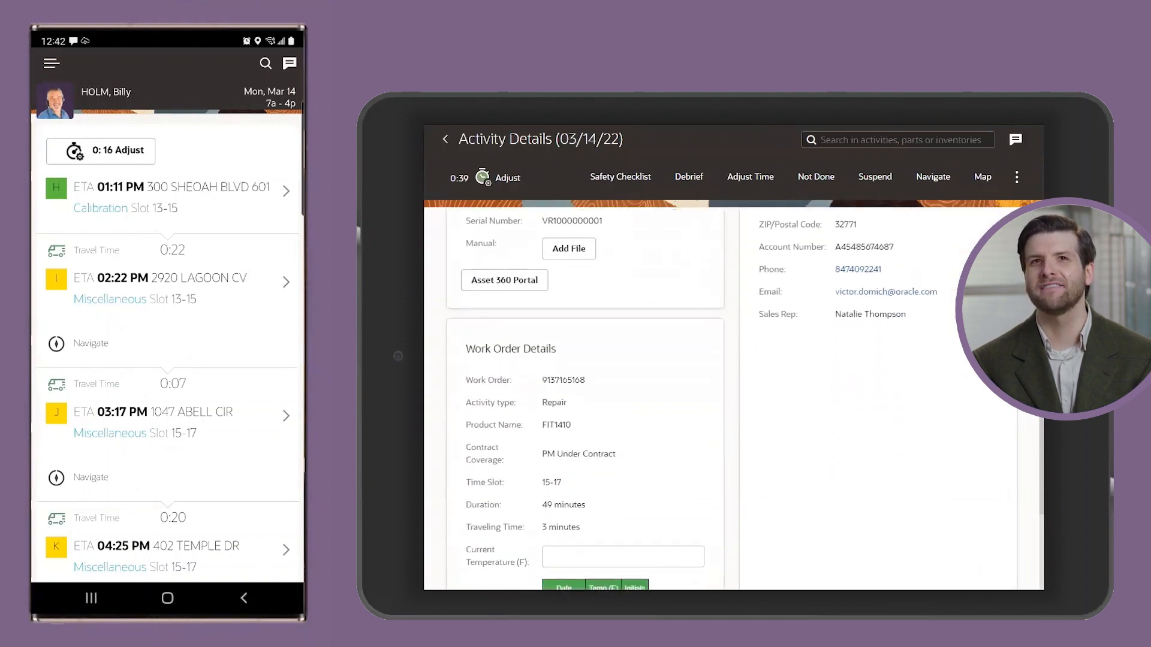
scroll("up", 3)
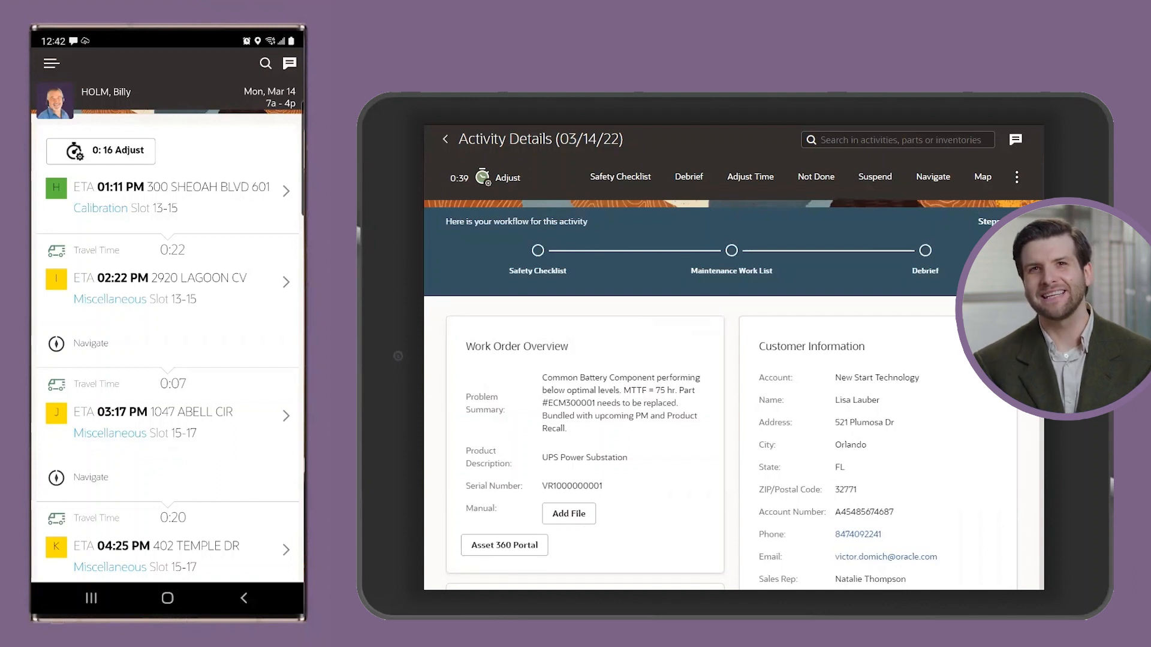
left_click(619, 176)
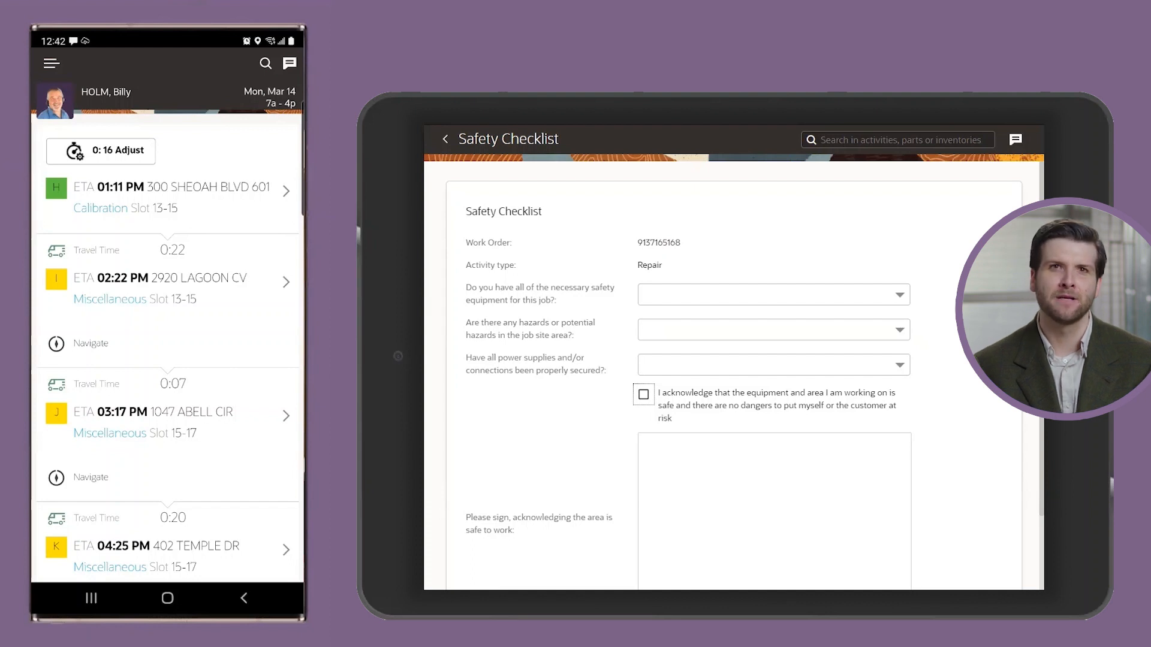
- Answer Yes to the safety equipment, job site hazards and power supplies questions, then submit
left_click(772, 329)
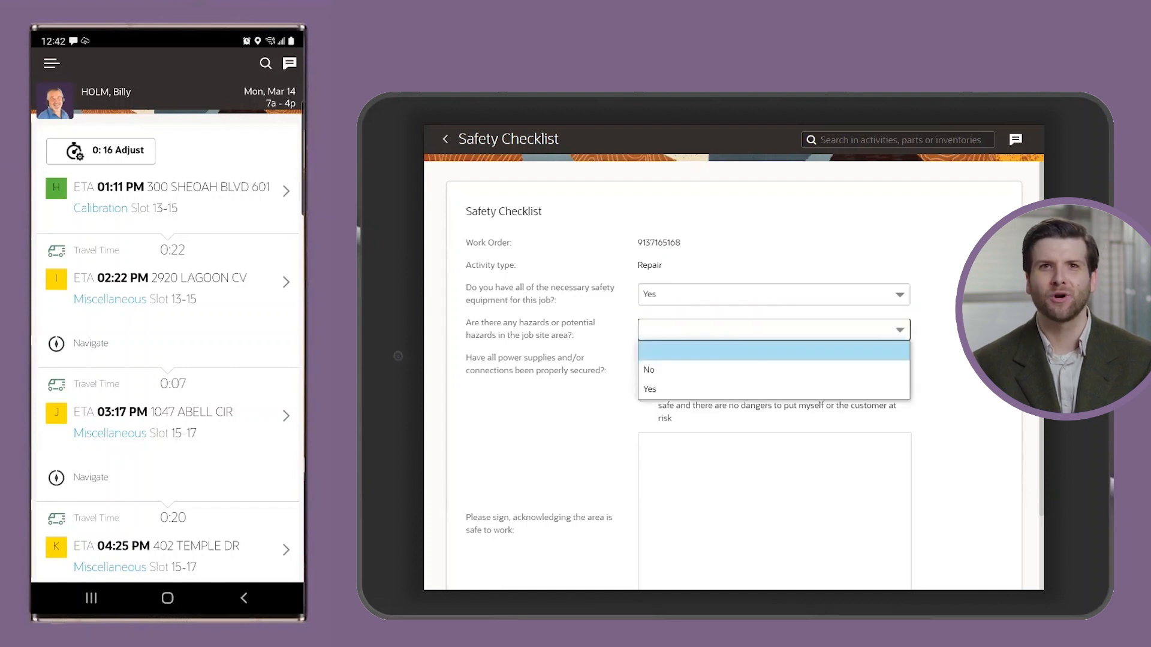
left_click(648, 389)
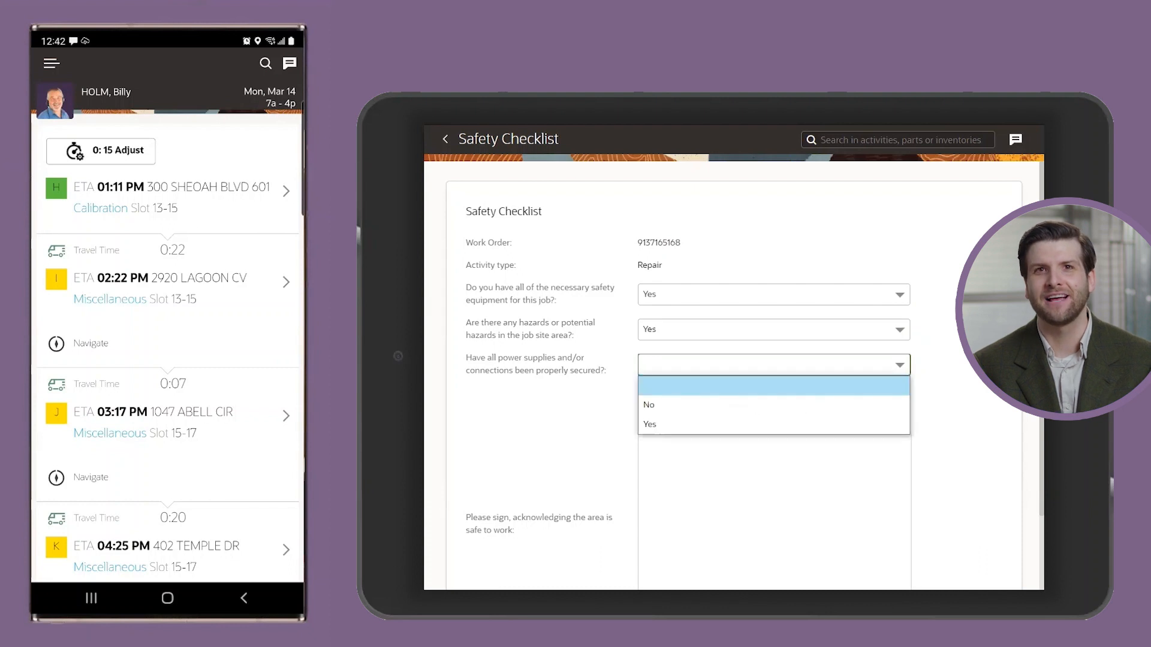
left_click(649, 424)
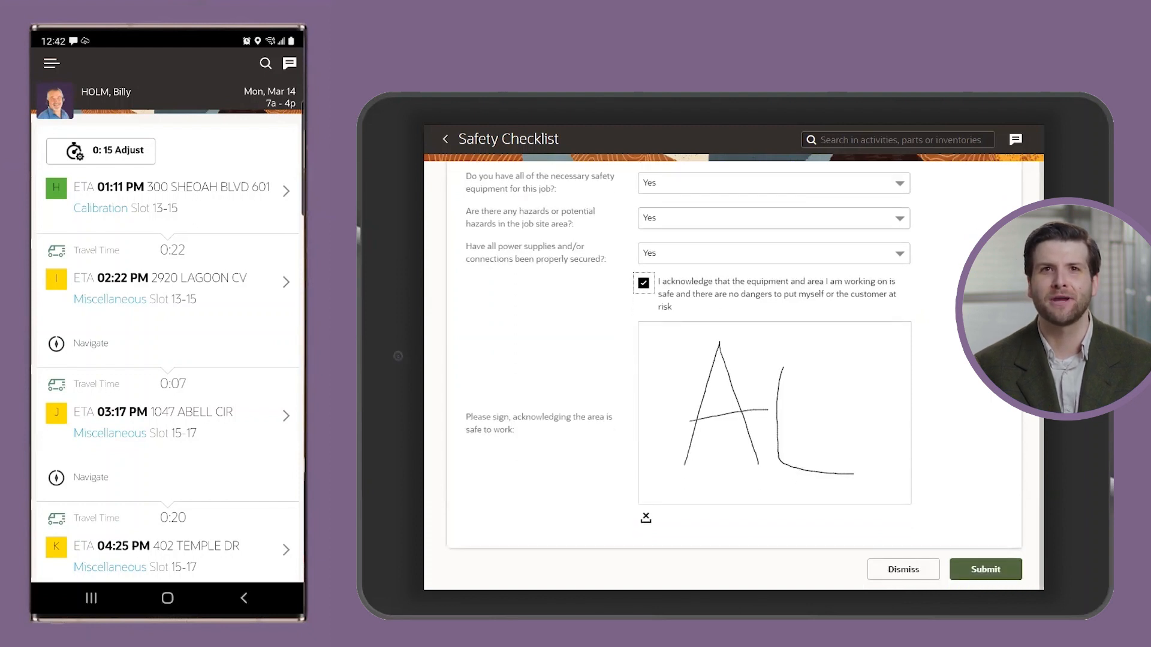
left_click(985, 569)
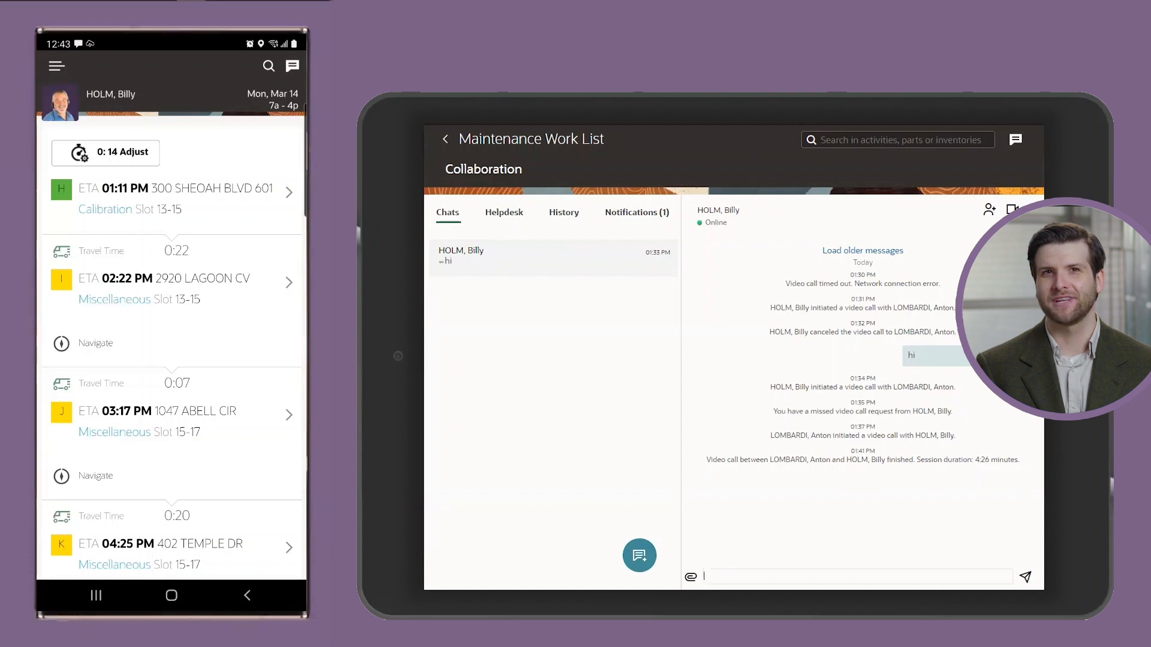
- Send Billy a chat message asking him to help with an ECM300001
type("hi")
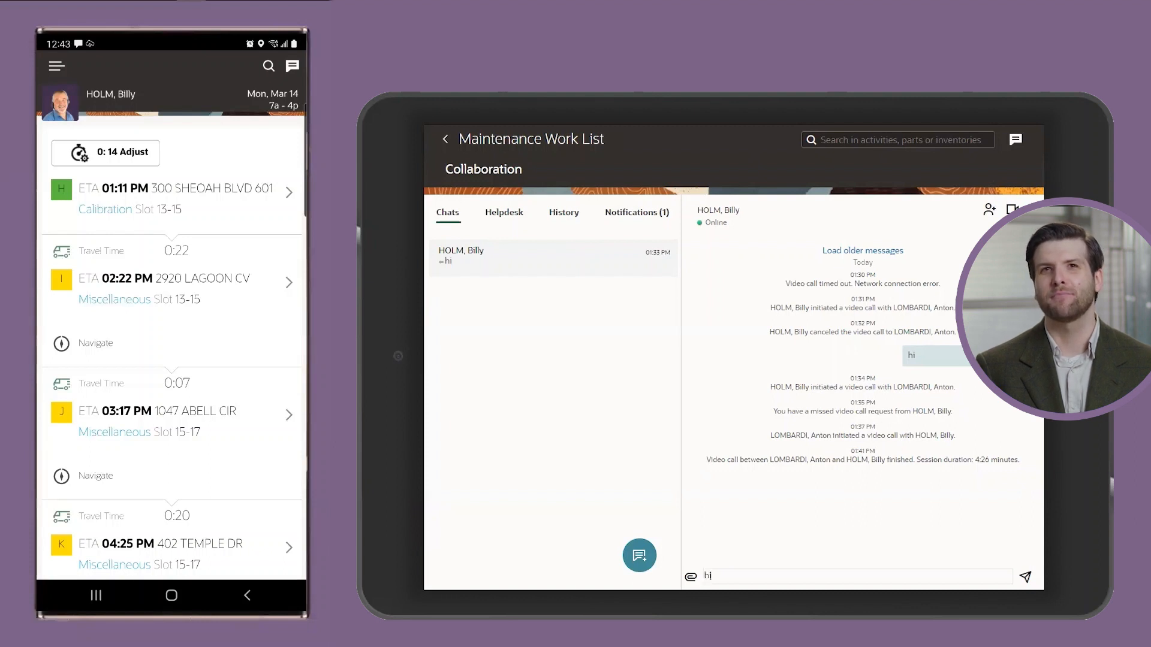
type("billy, could")
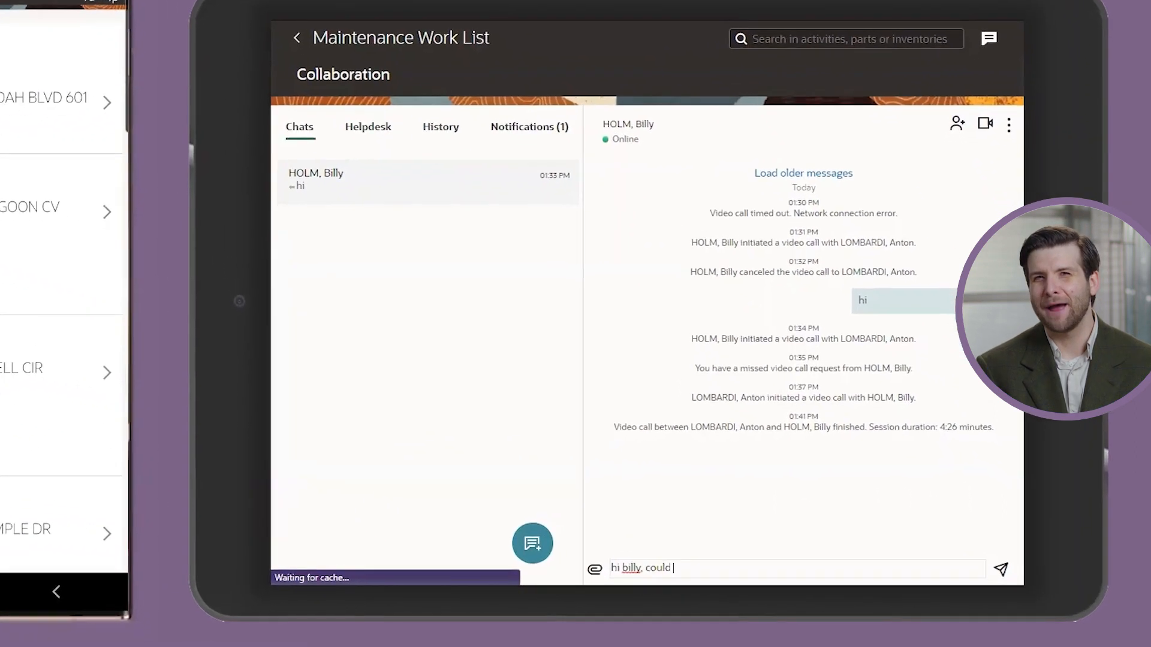
type("you help me")
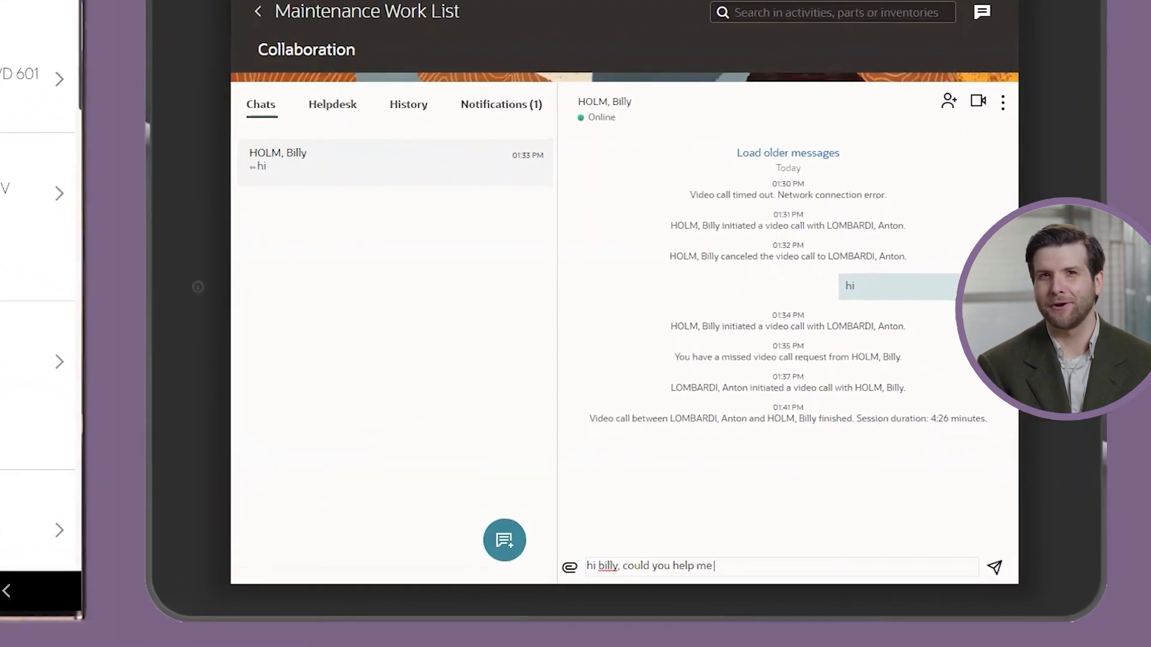
type("with")
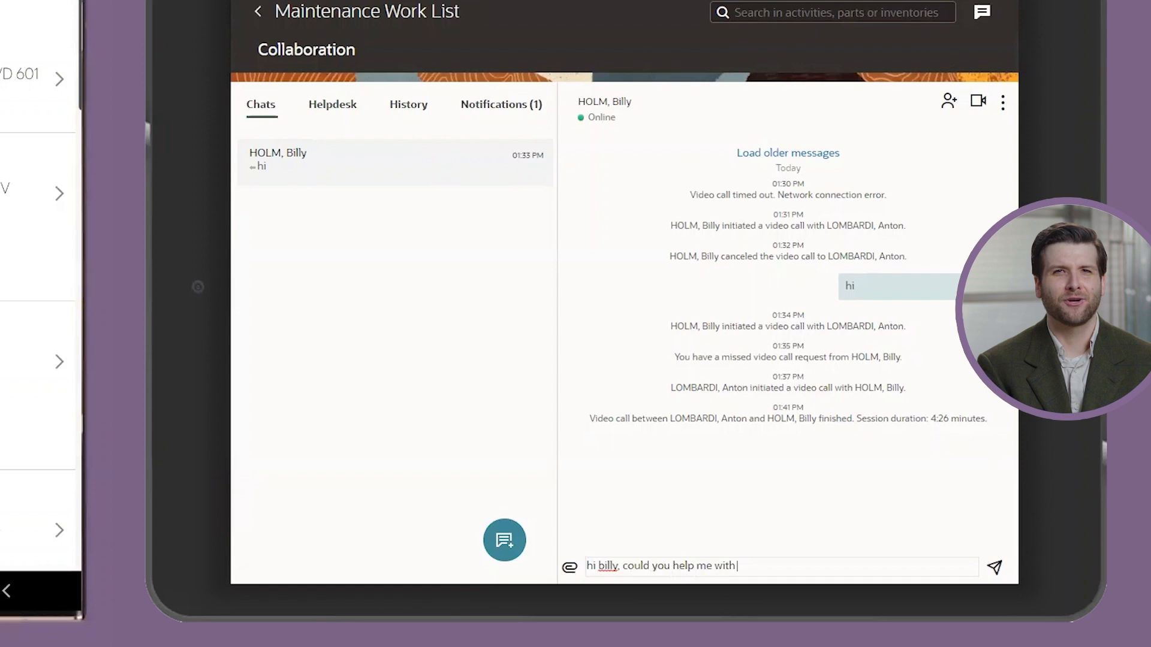
type("an ECM")
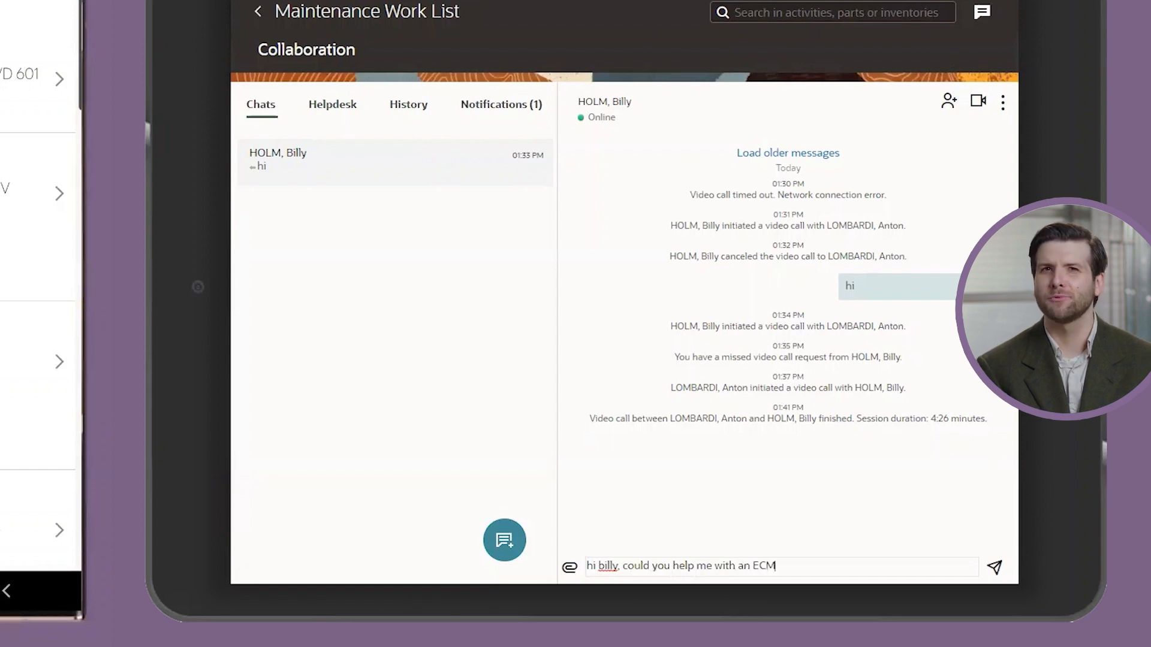
type("300001")
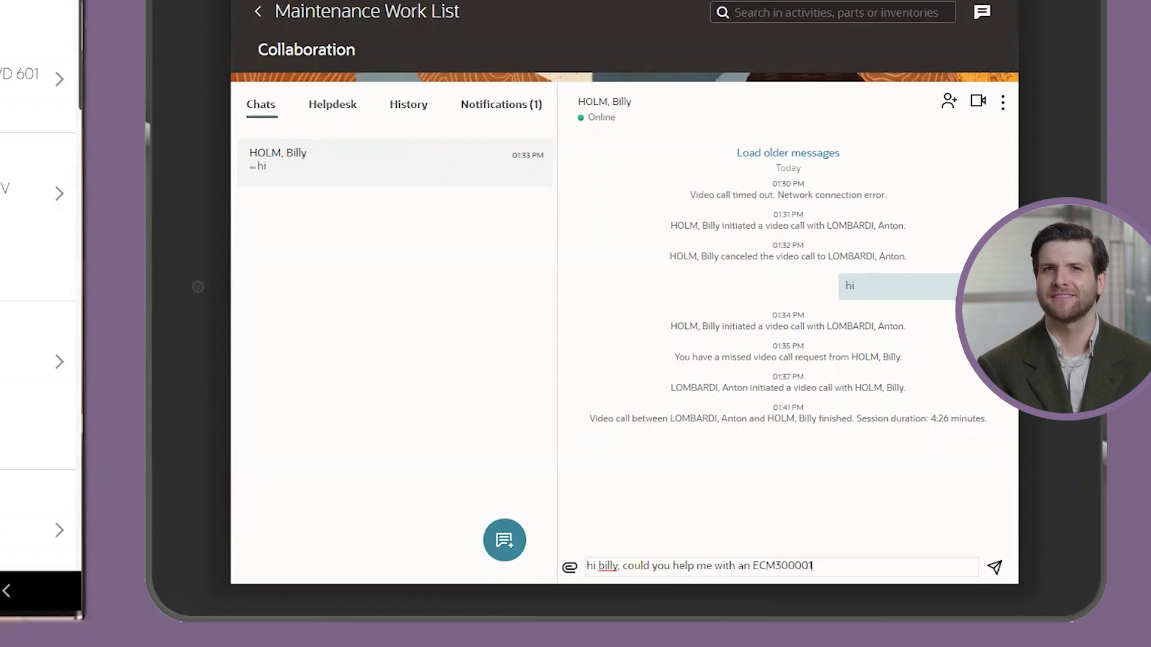
left_click(993, 568)
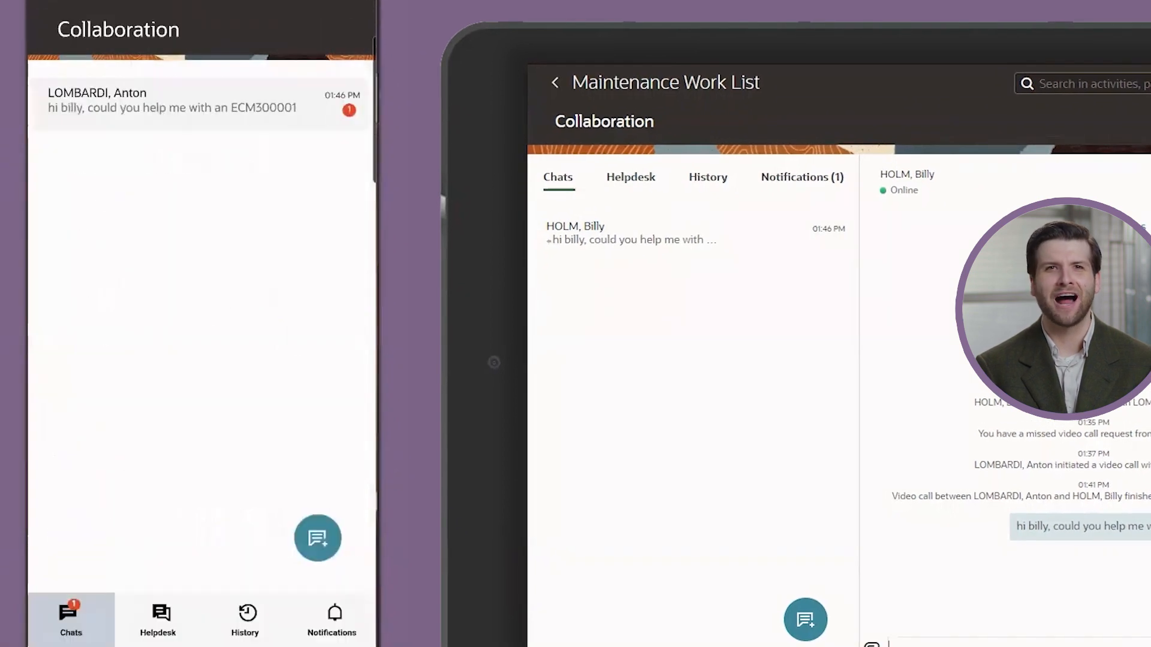
- Go back from Collaboration to the route and open the 03/15/22 activity's details
left_click(173, 107)
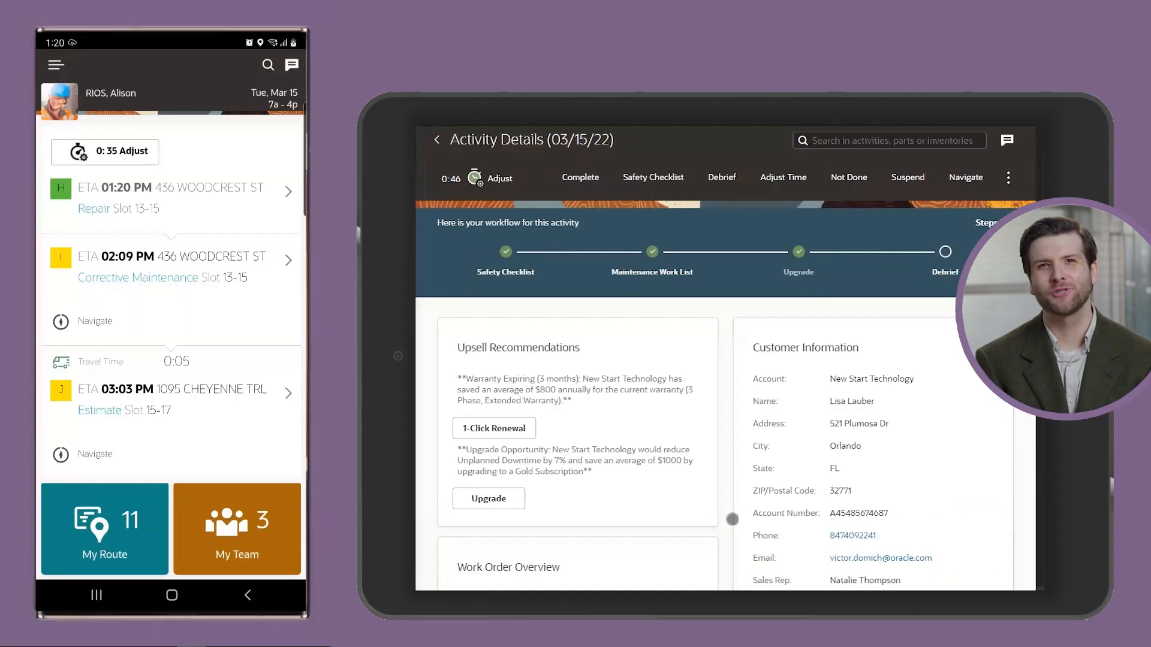
- Search ecm300002, open the Polycase Waterproof Electrical Housing catalog entry, and check its Nearby Inventory
left_click(889, 140)
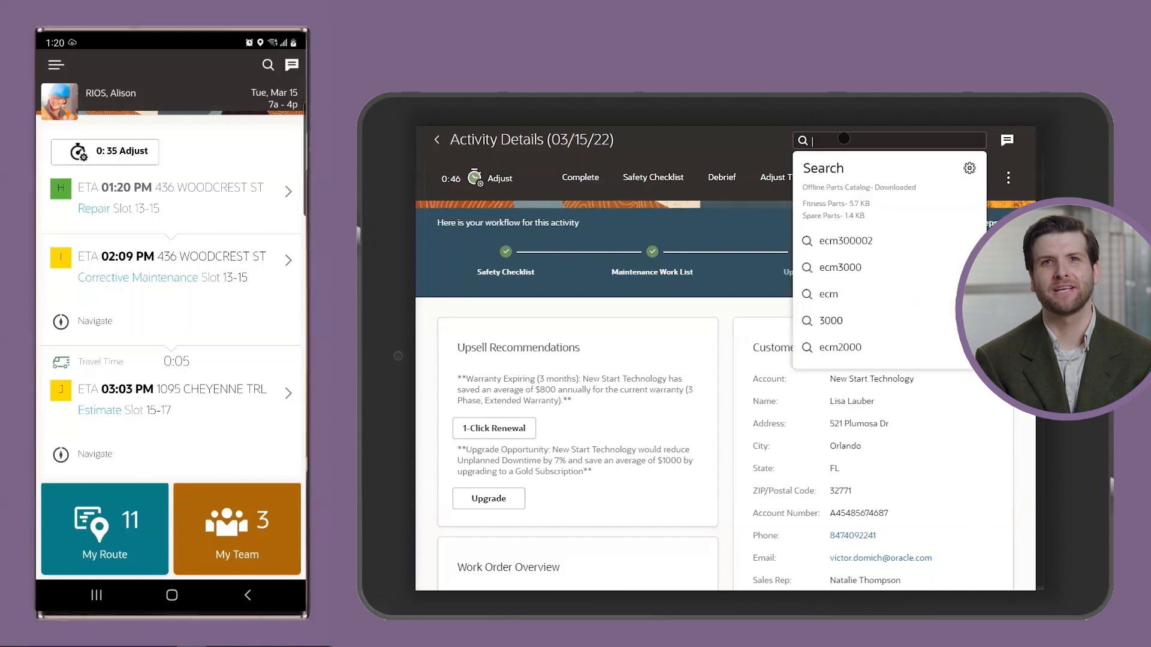
left_click(841, 240)
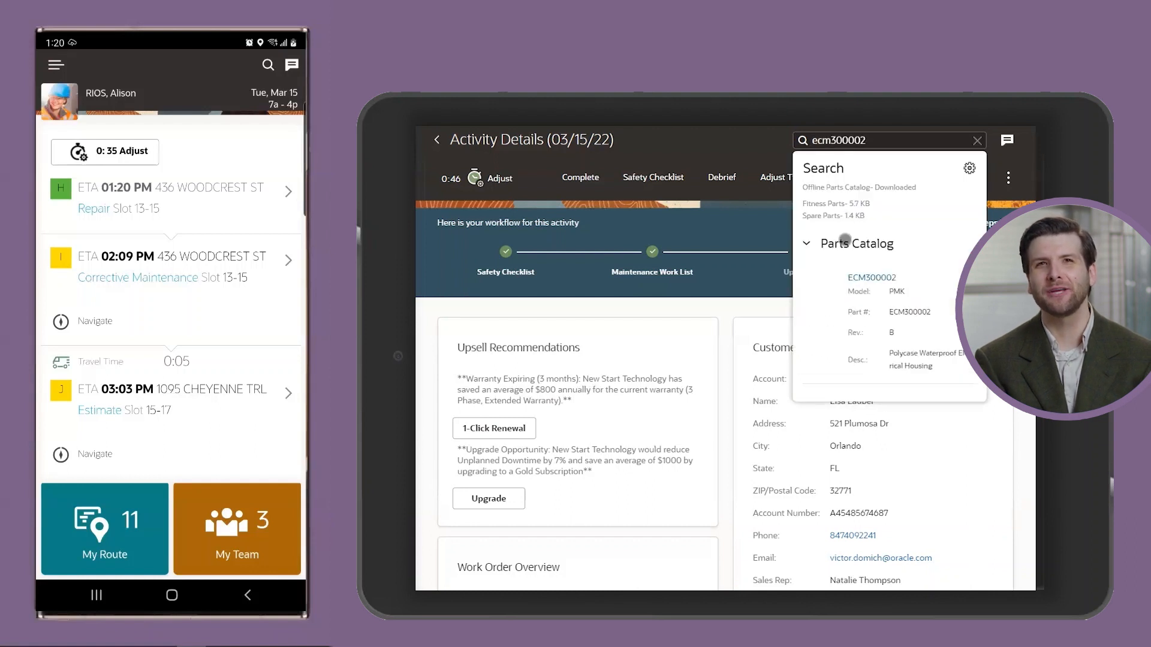
left_click(872, 278)
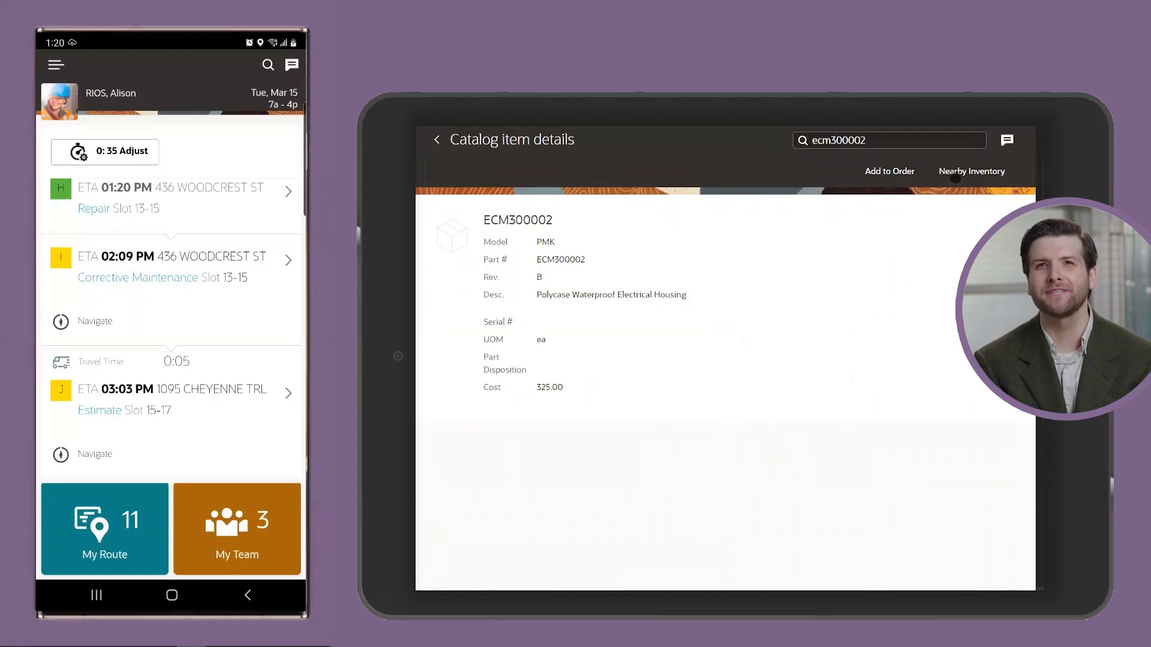
left_click(971, 171)
type("Hey Alison, would")
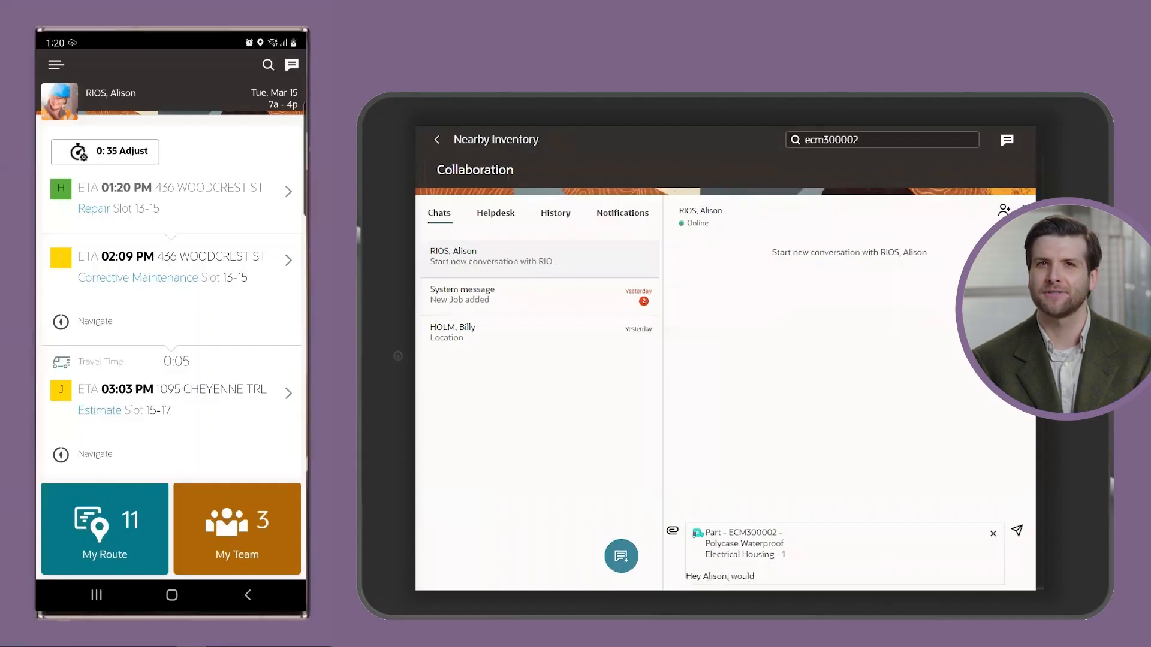
- Type the chat request asking the nearby technician to spare one ECM300002 housing
type("you be")
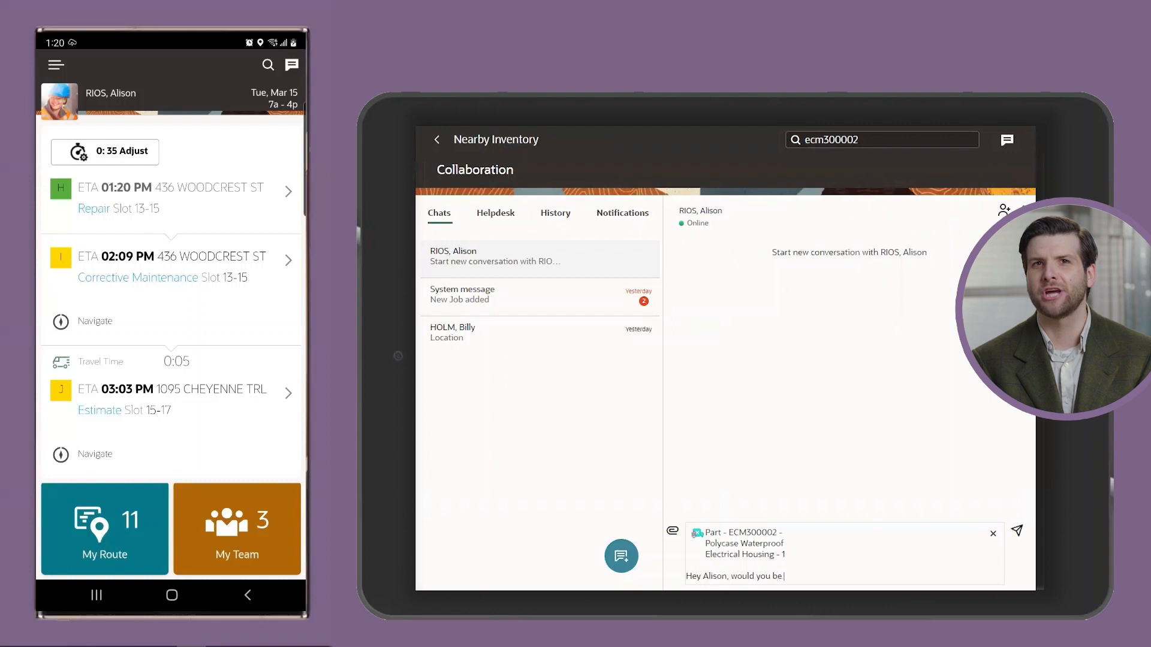
type("willing to")
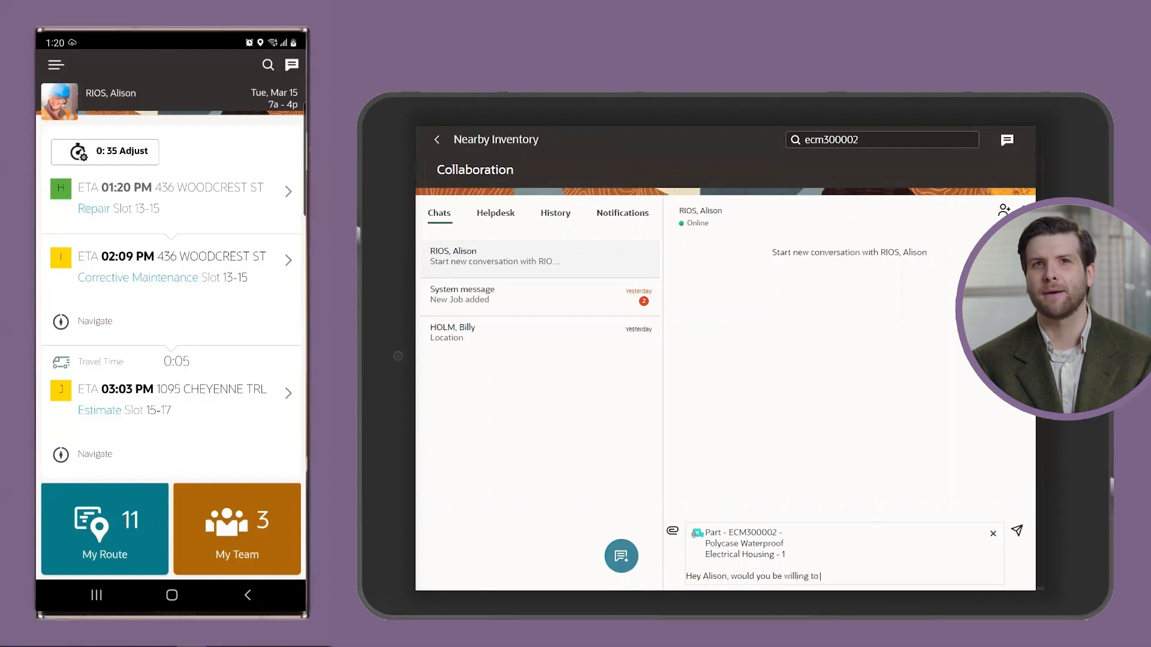
type("spare one of")
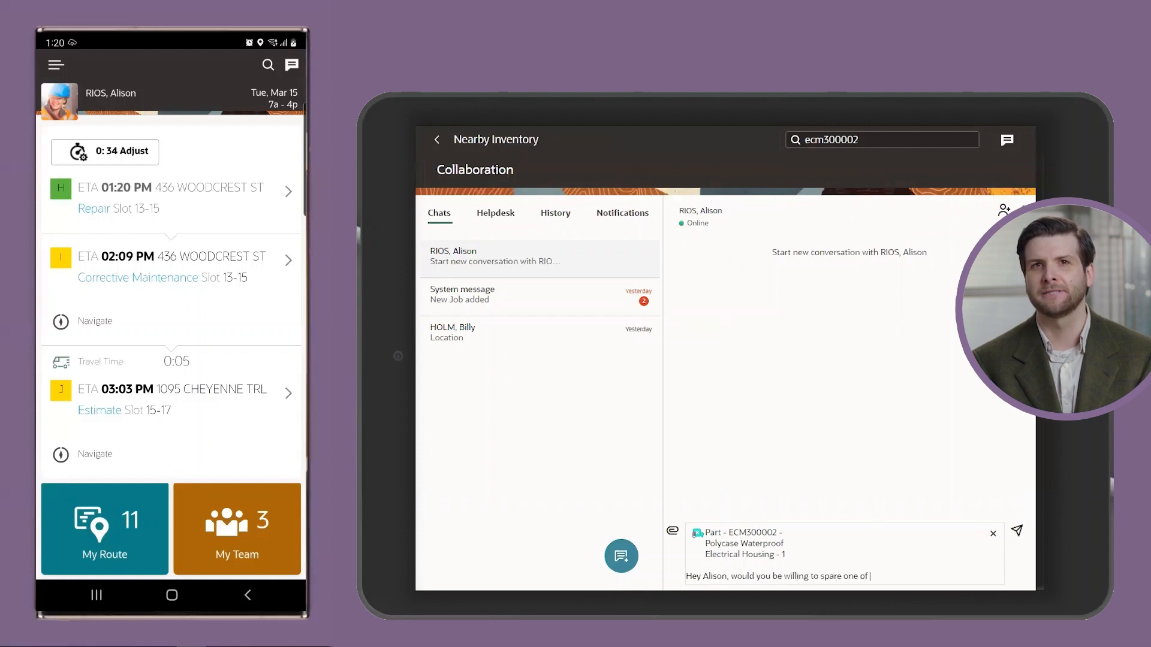
type("these for my")
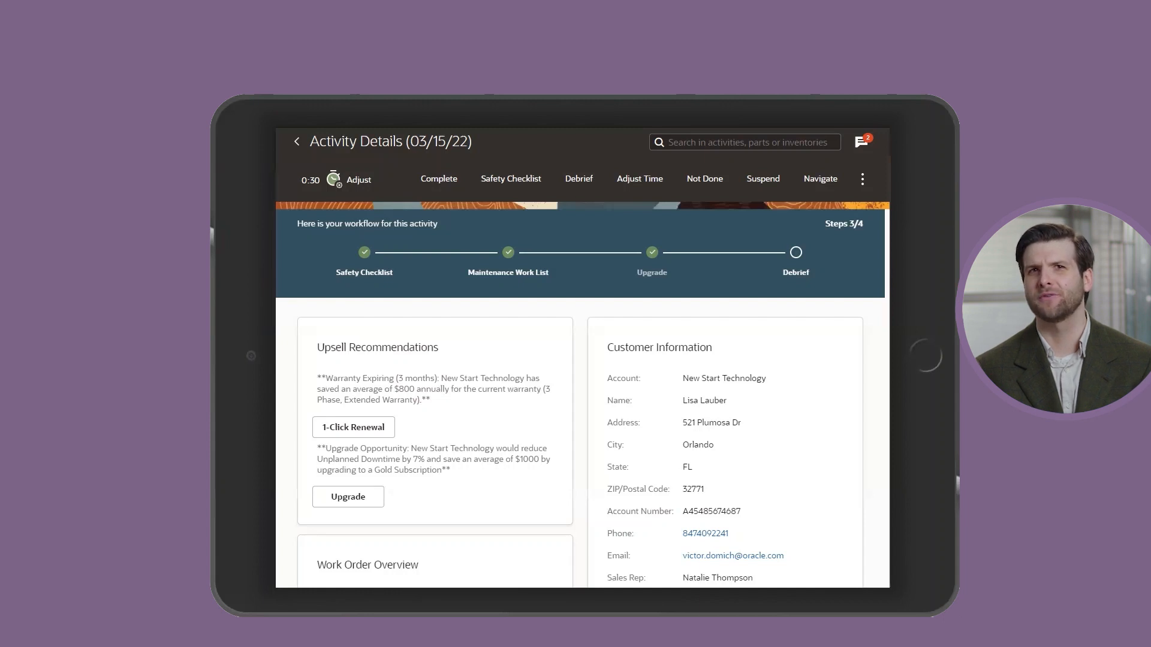
- Start the Gold Service Contract upgrade quote, set Lead Status to Submitted, and submit it
left_click(348, 497)
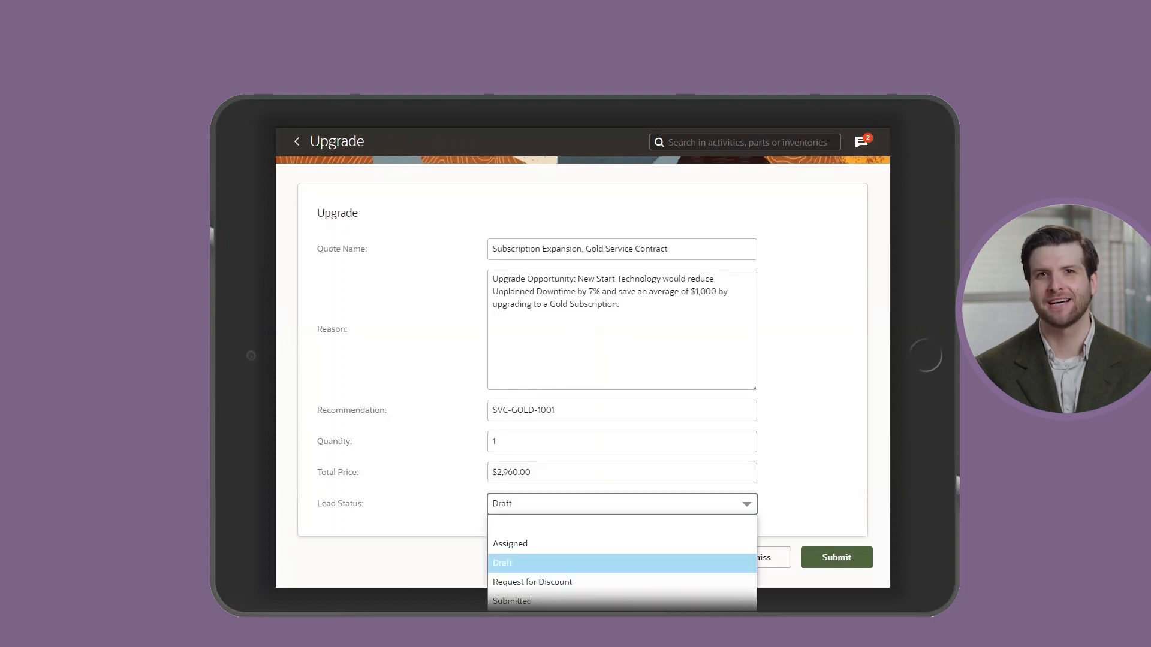
left_click(512, 601)
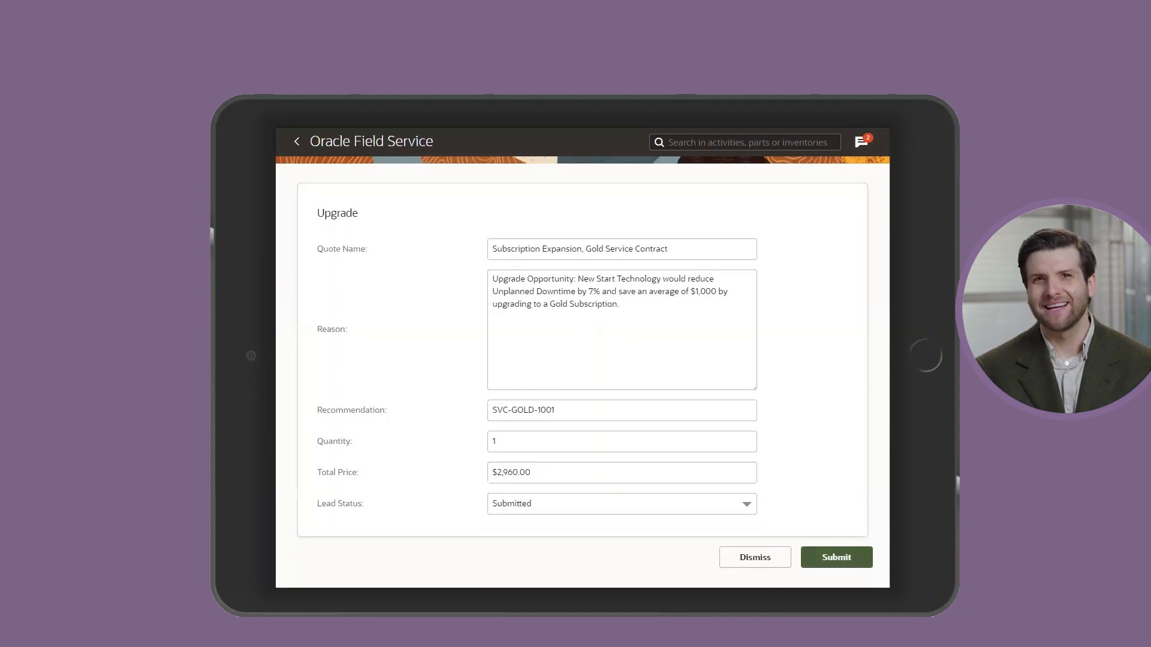
left_click(835, 557)
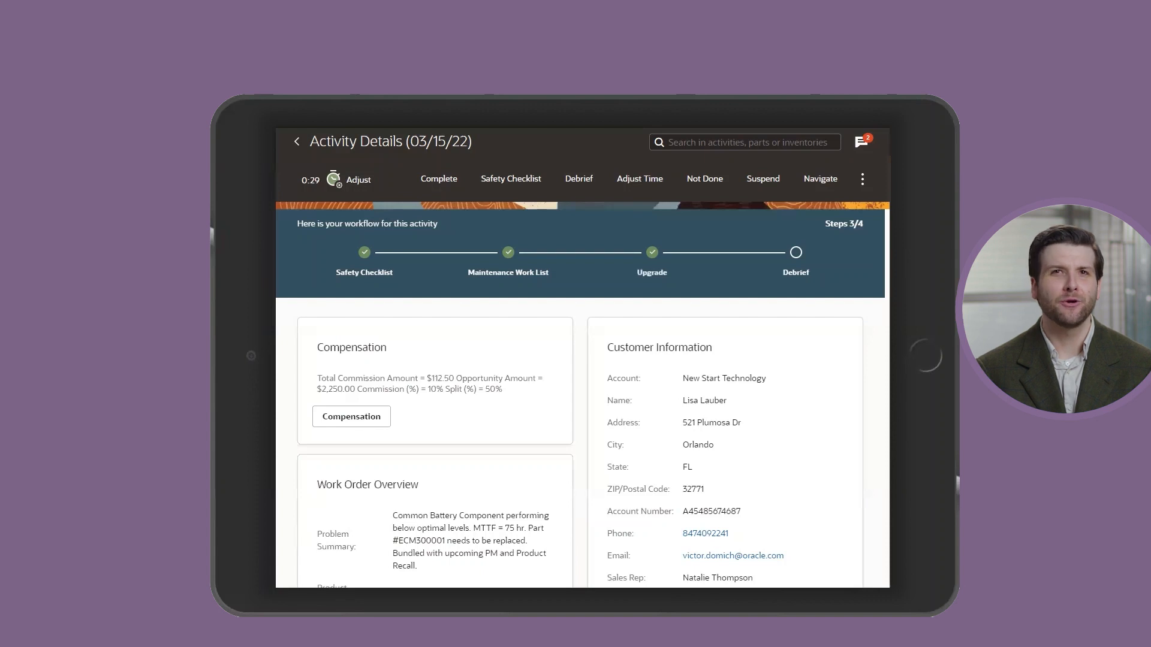